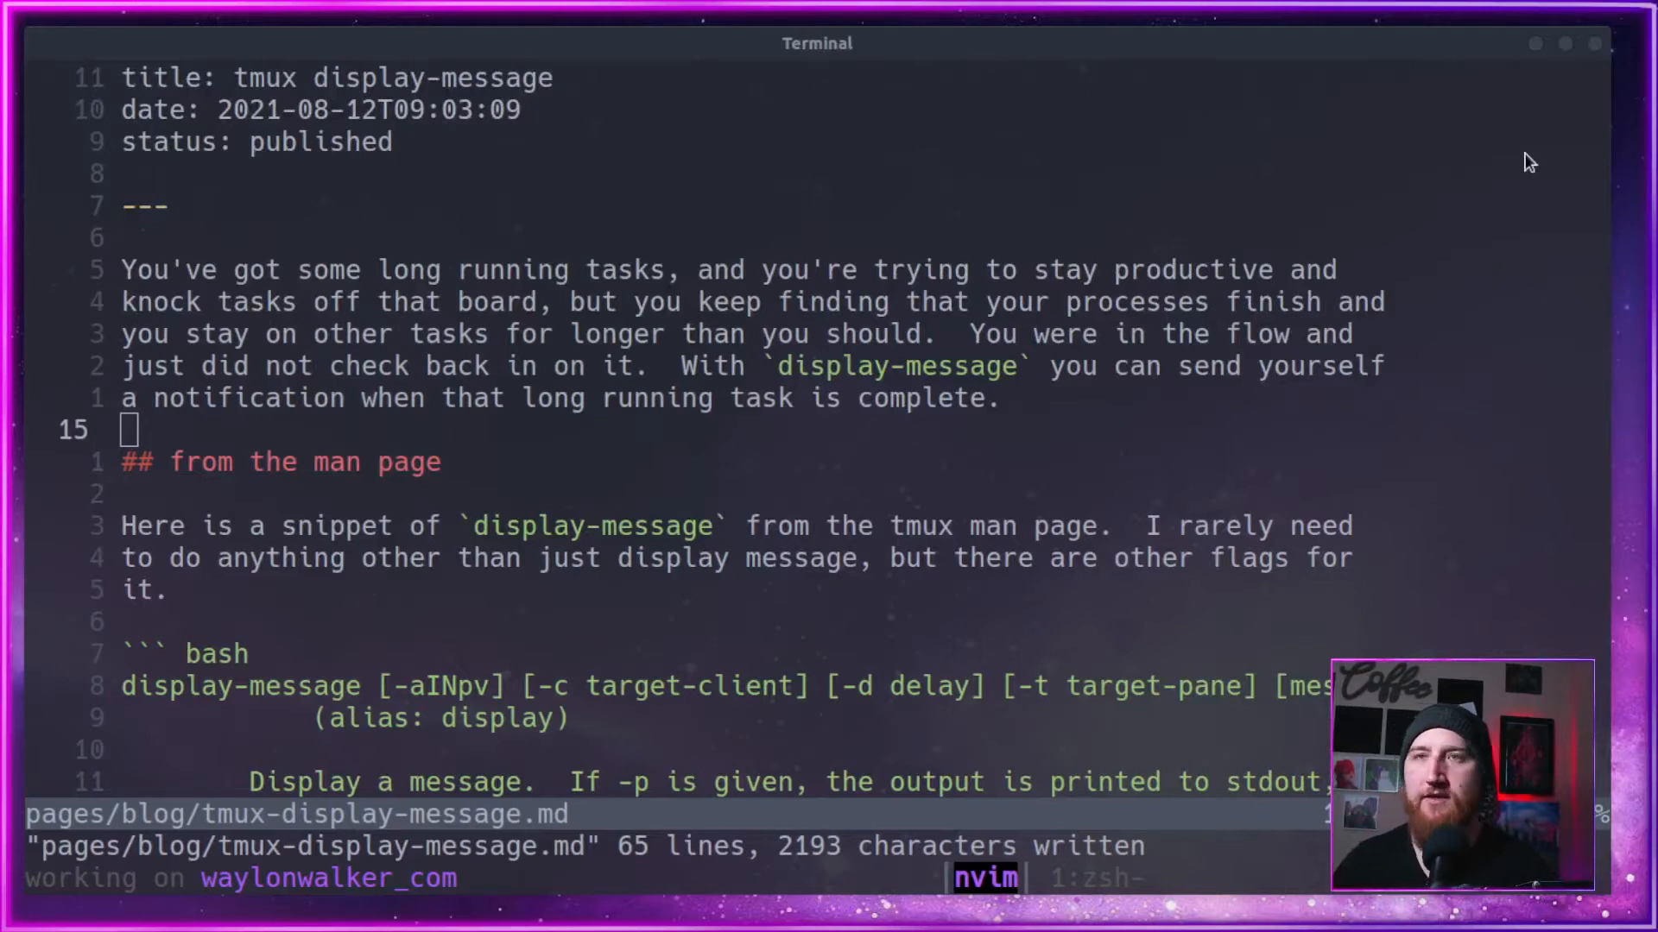
pyautogui.scroll(-3)
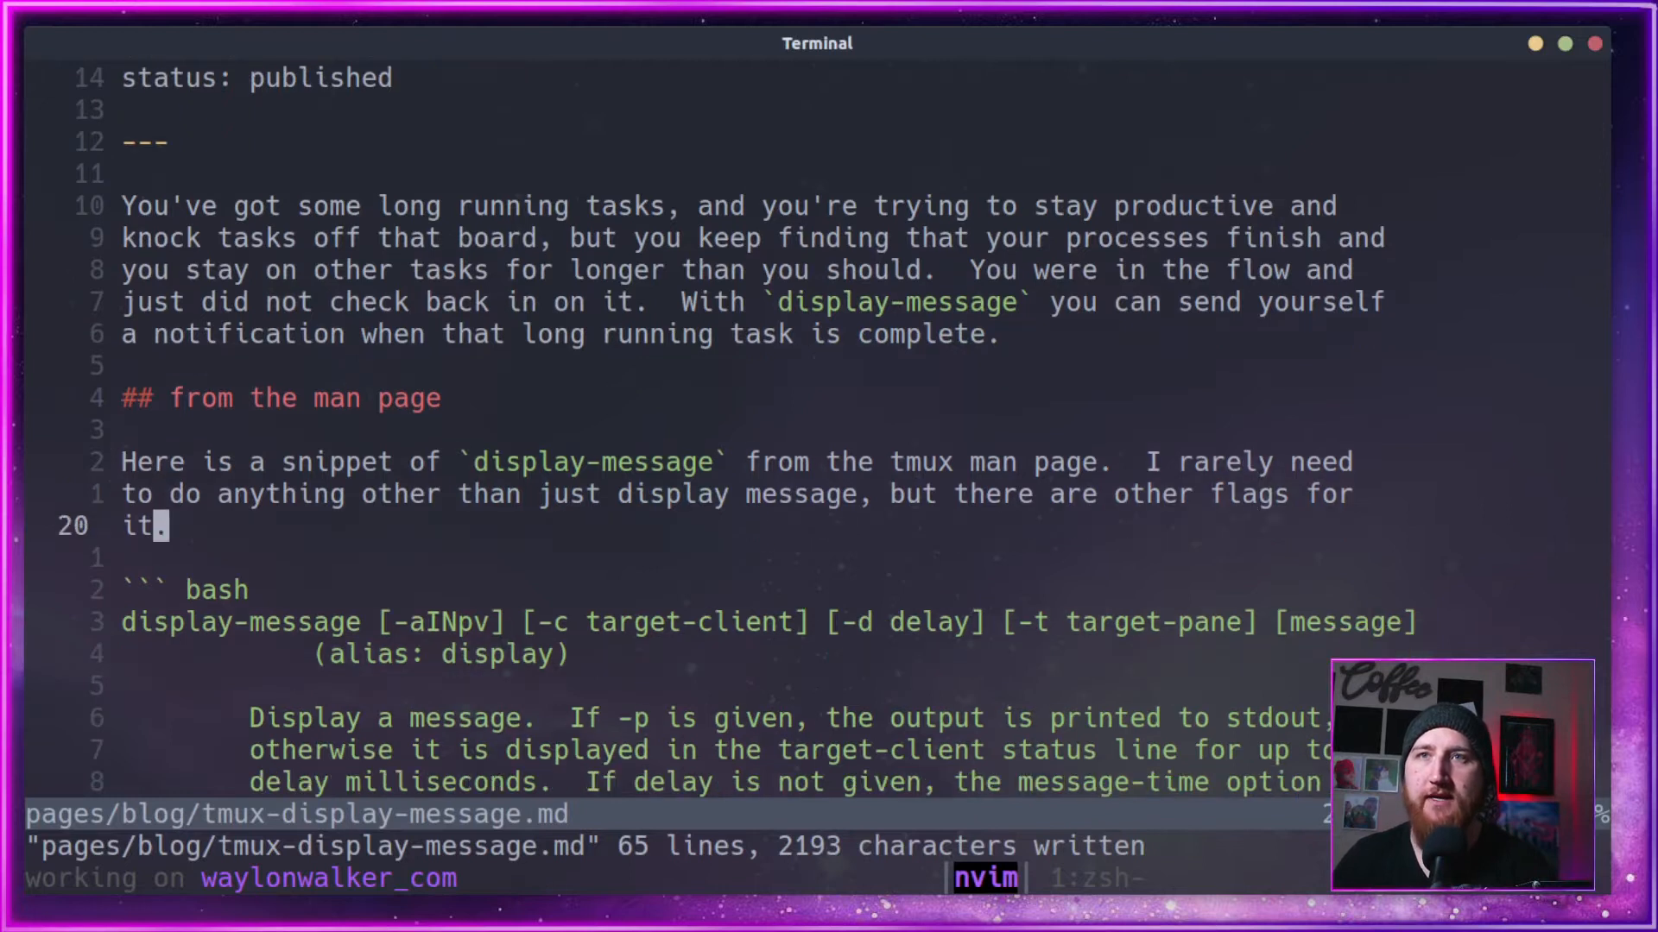
pyautogui.scroll(-3)
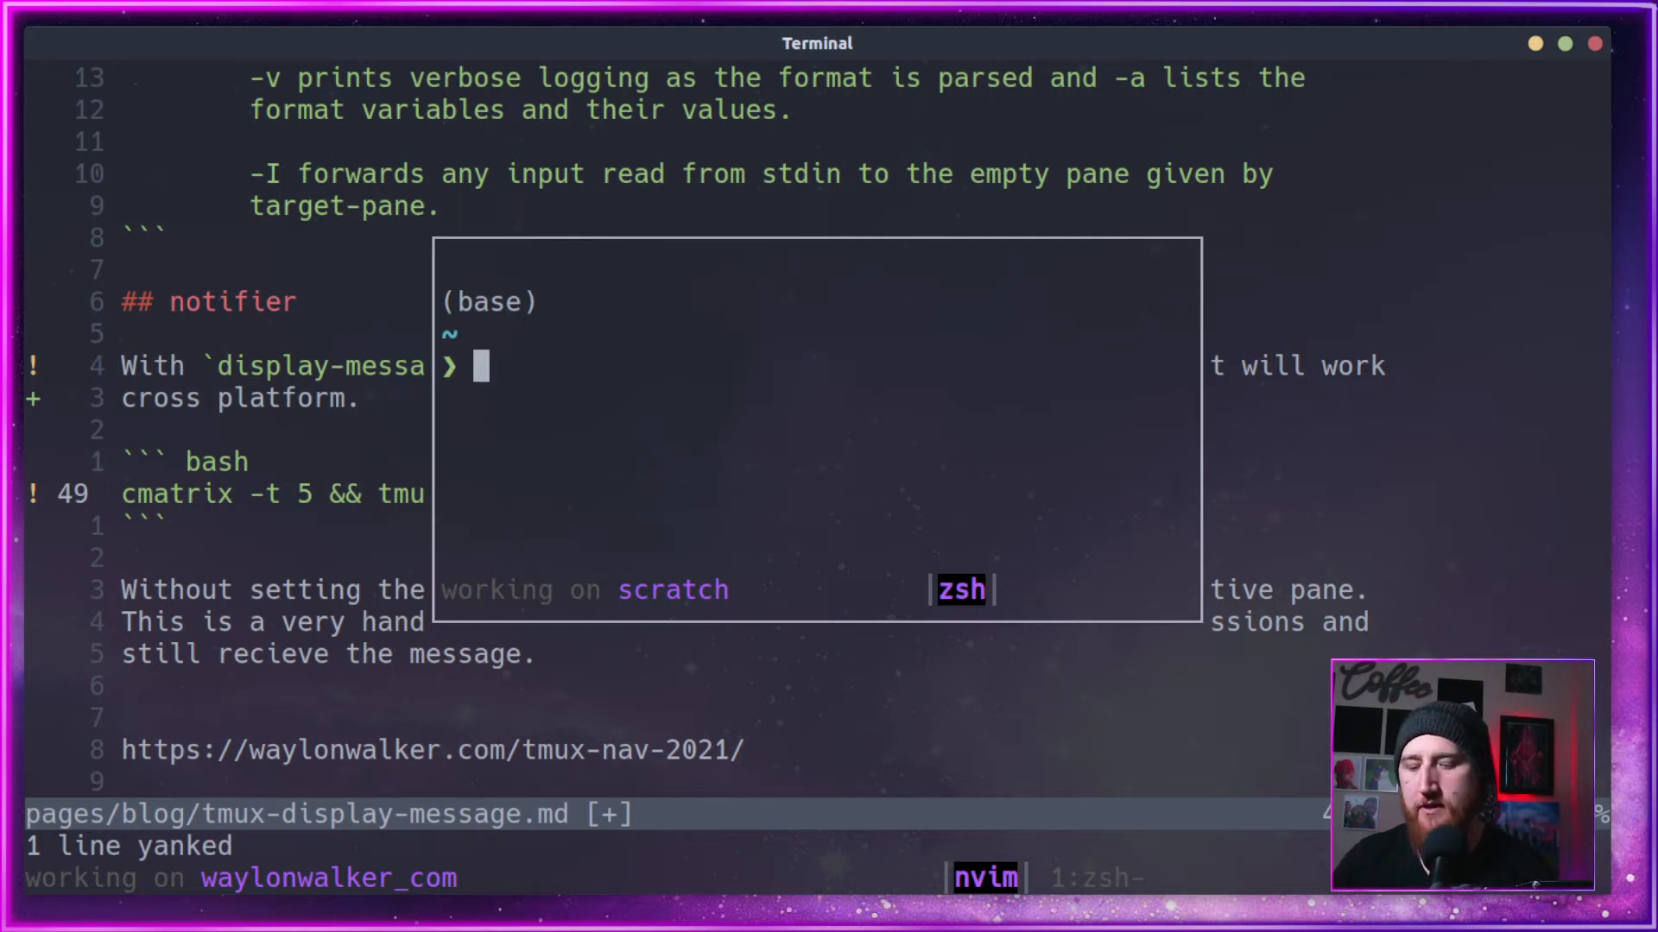
pyautogui.write('cmatrix -t 5 && tmux display-message done')
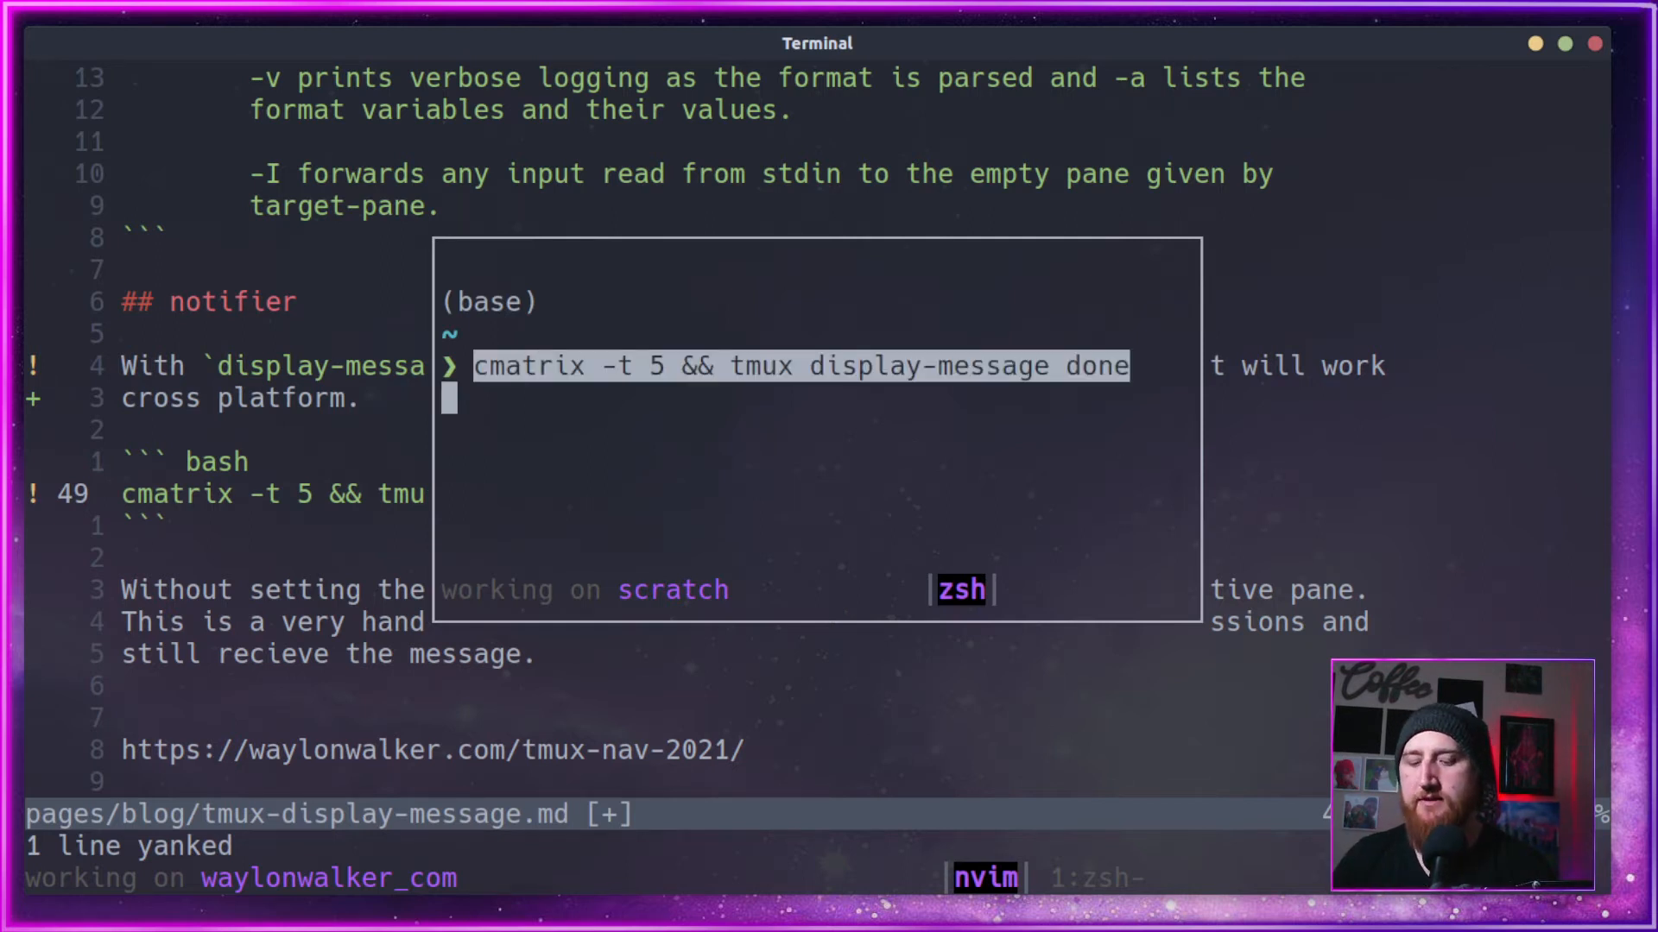